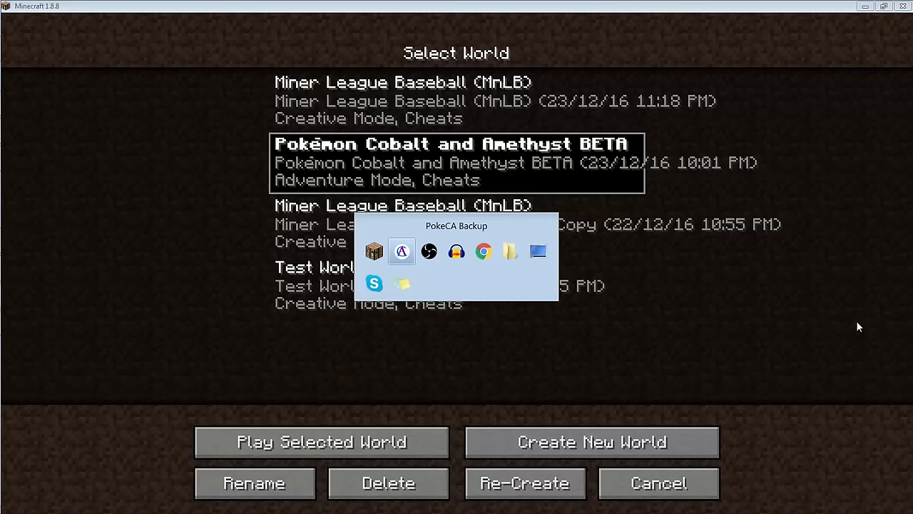
Switch to PokeCA Backup and select the earliest backup, dated 12/23/2016 18:22.
{"action": "left_click", "coordinate": [401, 251]}
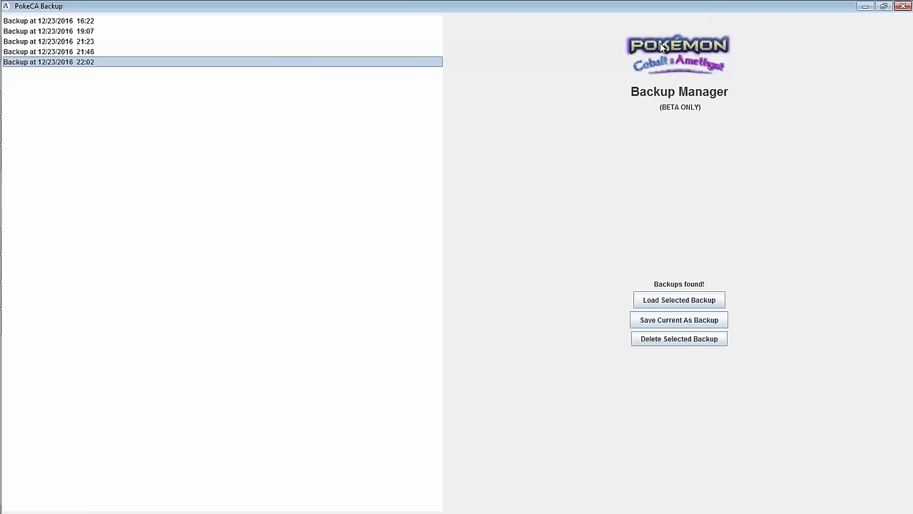
{"action": "mouse_move", "coordinate": [645, 96]}
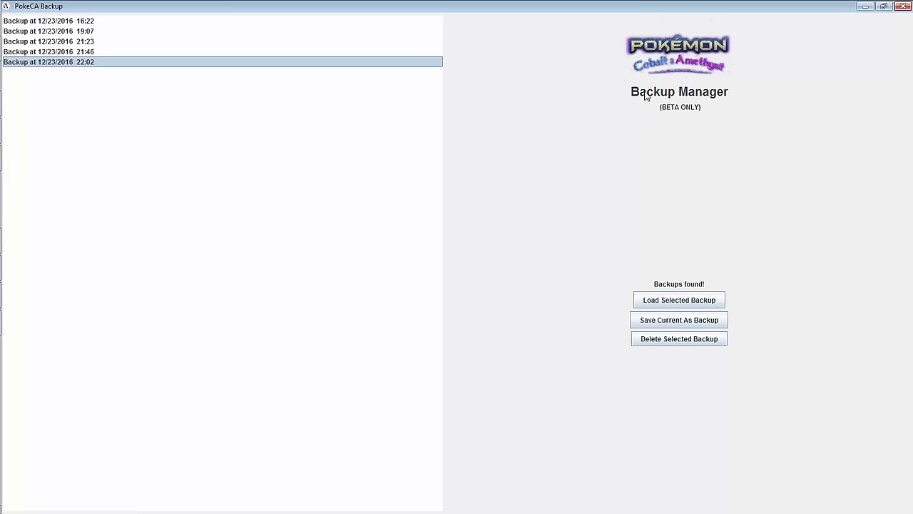
{"action": "mouse_move", "coordinate": [477, 151]}
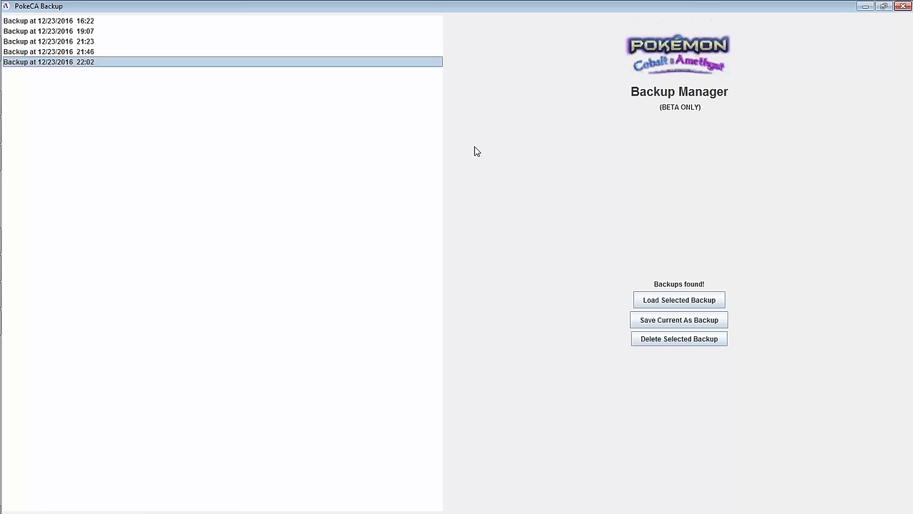
{"action": "mouse_move", "coordinate": [277, 141]}
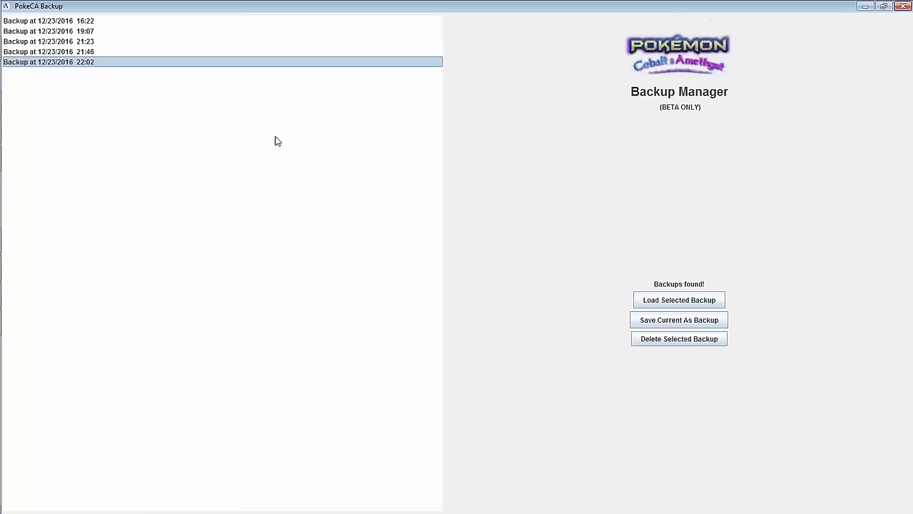
{"action": "mouse_move", "coordinate": [83, 29]}
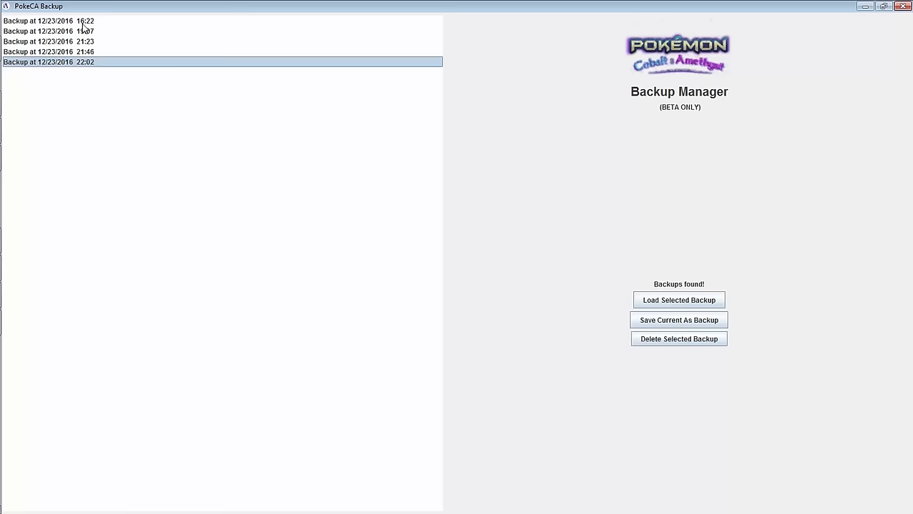
{"action": "left_click", "coordinate": [49, 21]}
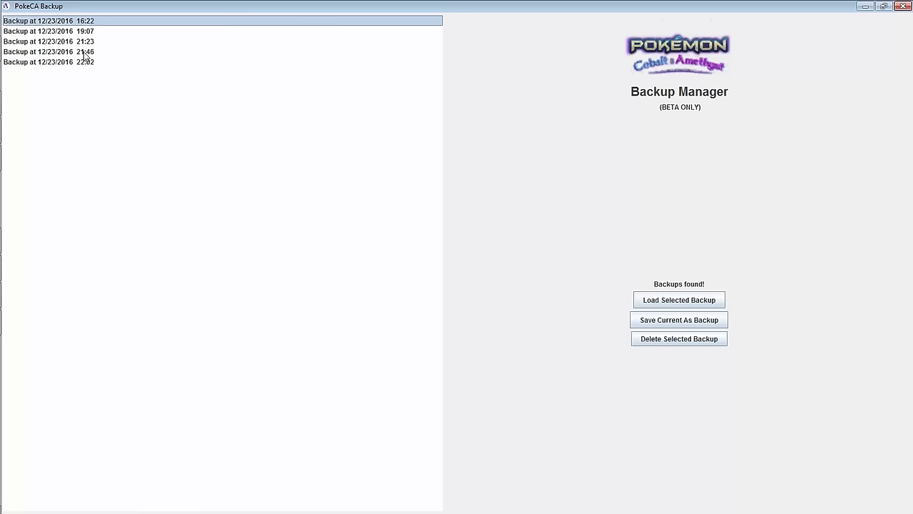
{"action": "mouse_move", "coordinate": [91, 44]}
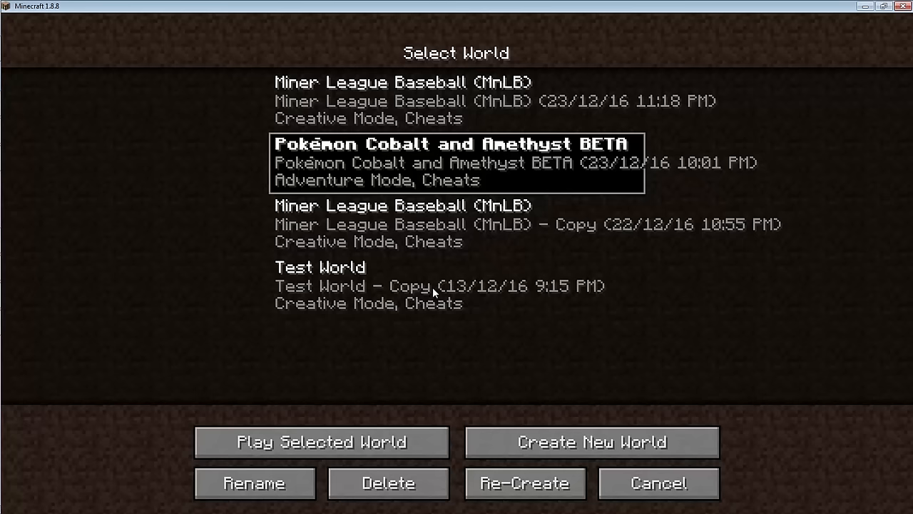
{"action": "mouse_move", "coordinate": [399, 365]}
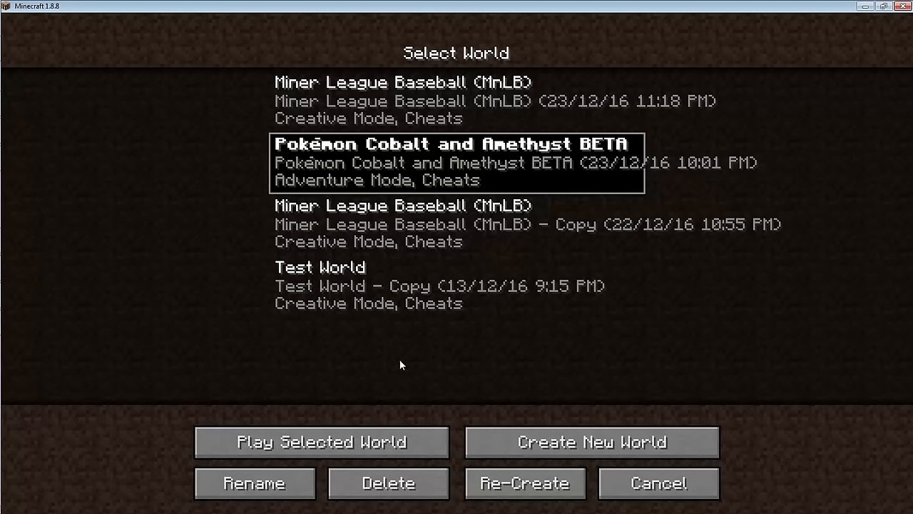
Play the Pokémon Cobalt and Amethyst world, then bring up the in-game menu.
{"action": "left_click", "coordinate": [321, 442]}
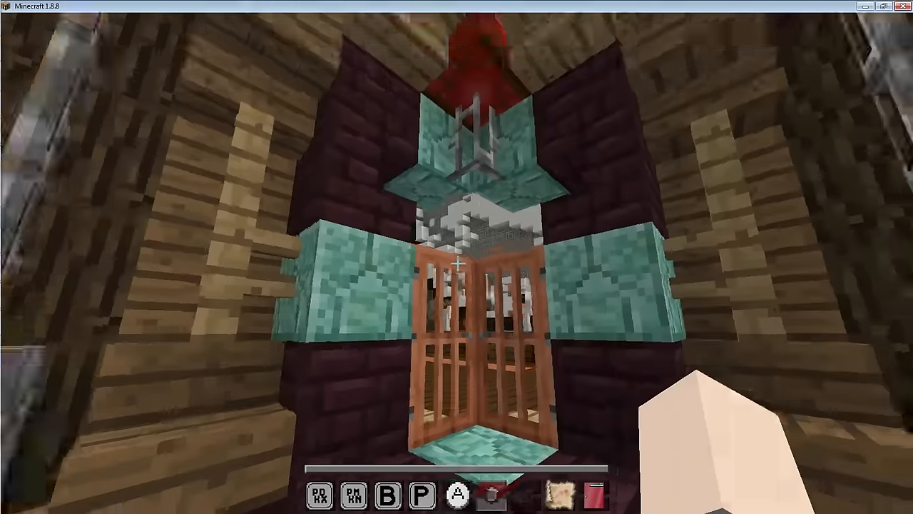
{"action": "key", "text": "Escape"}
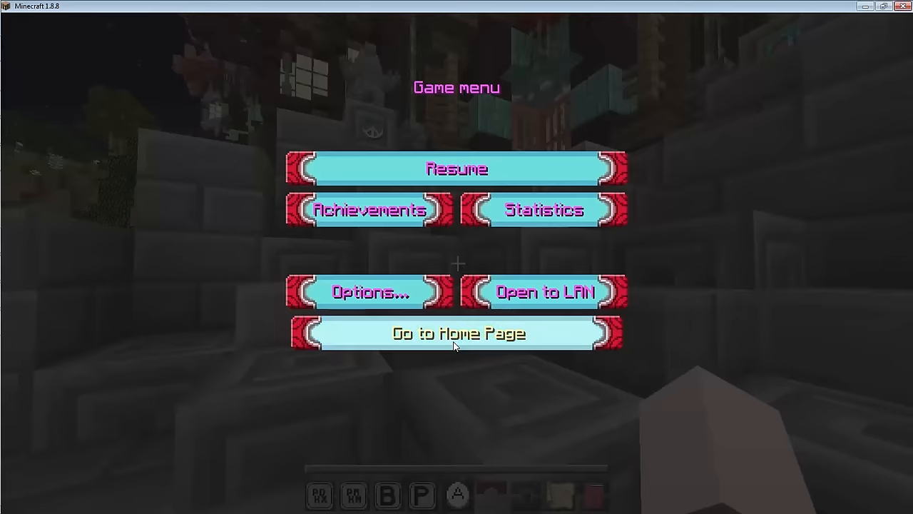
Quit to the title screen and load the 22:02 backup in PokeCA Backup.
{"action": "left_click", "coordinate": [457, 334]}
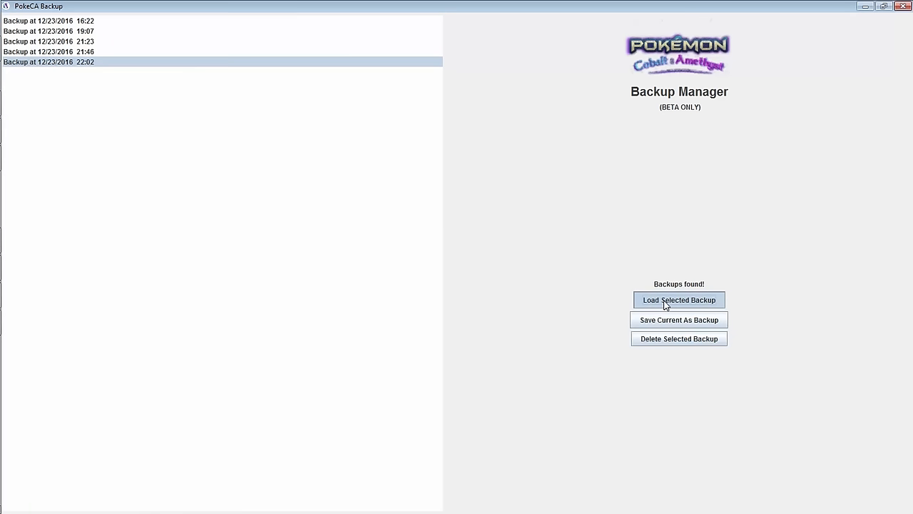
{"action": "mouse_move", "coordinate": [104, 32]}
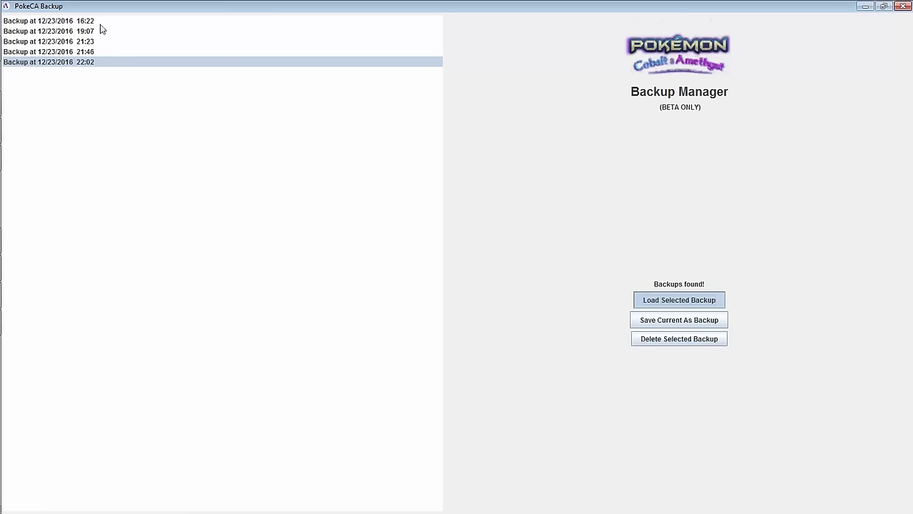
{"action": "left_click", "coordinate": [679, 300]}
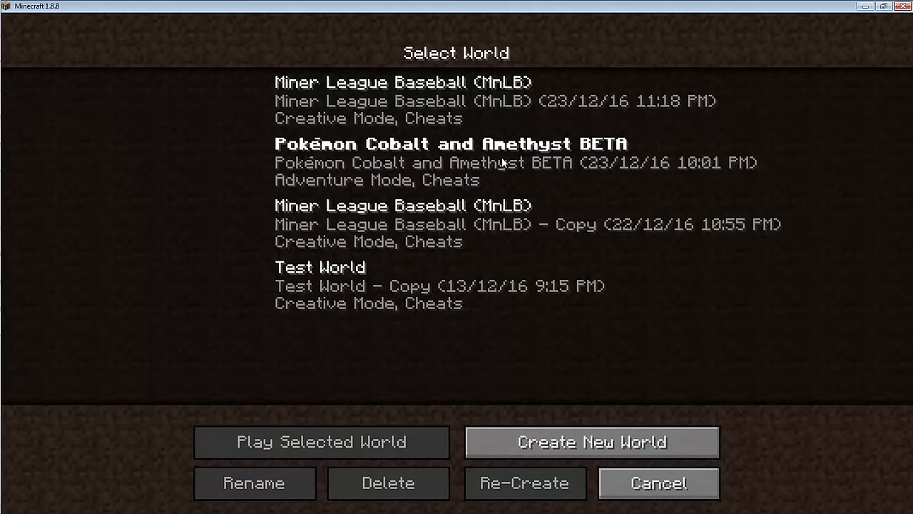
Re-enter the restored world, then save the current state as a new 23:34 backup.
{"action": "left_click", "coordinate": [656, 483]}
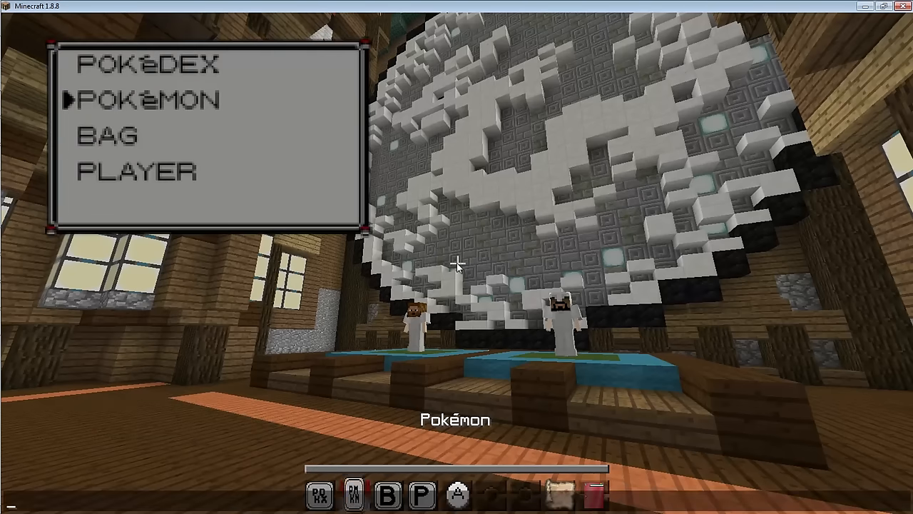
{"action": "left_click", "coordinate": [146, 100]}
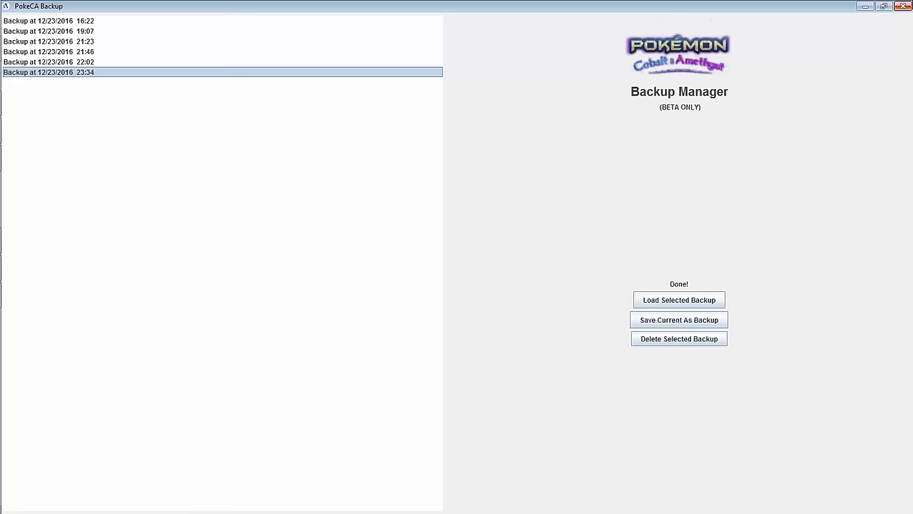
{"action": "mouse_move", "coordinate": [724, 44]}
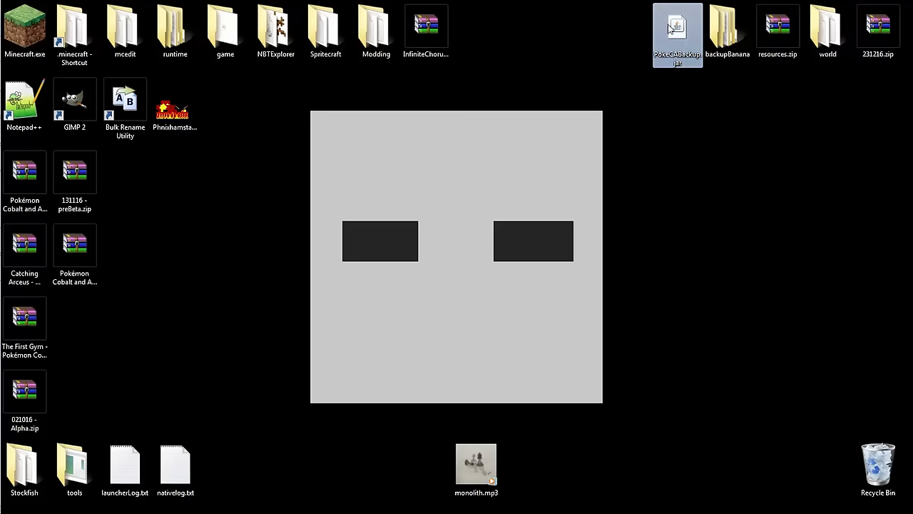
Relaunch PokeCABackup from the desktop jar and acknowledge the .minecraft folder path notice.
{"action": "double_click", "coordinate": [676, 28]}
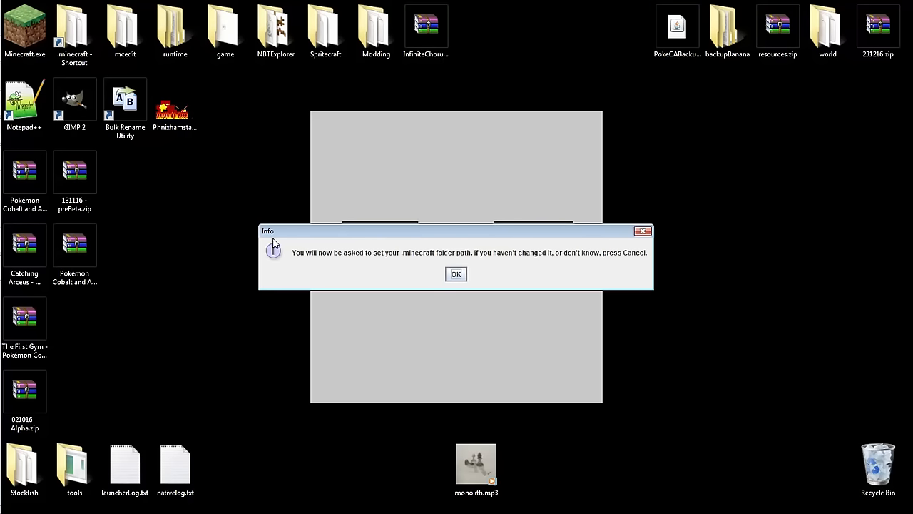
{"action": "left_click", "coordinate": [456, 274]}
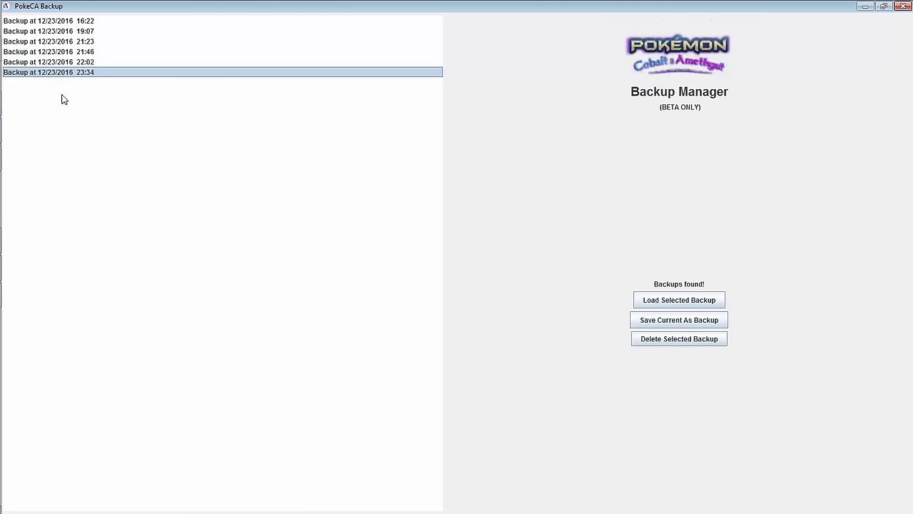
{"action": "mouse_move", "coordinate": [82, 103]}
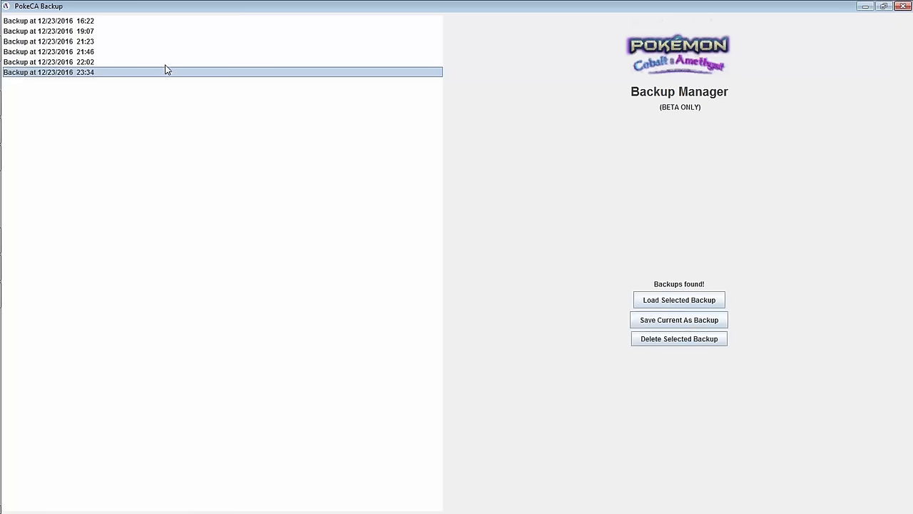
{"action": "mouse_move", "coordinate": [670, 267]}
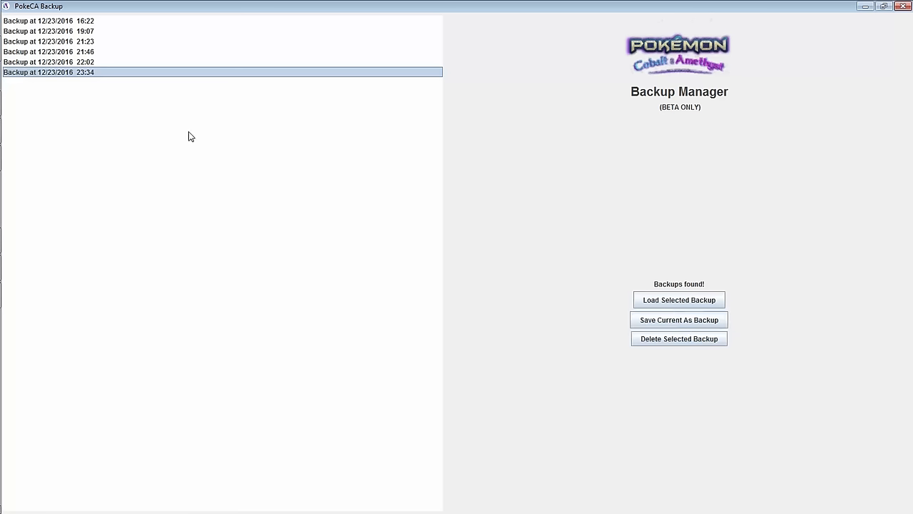
{"action": "mouse_move", "coordinate": [679, 300]}
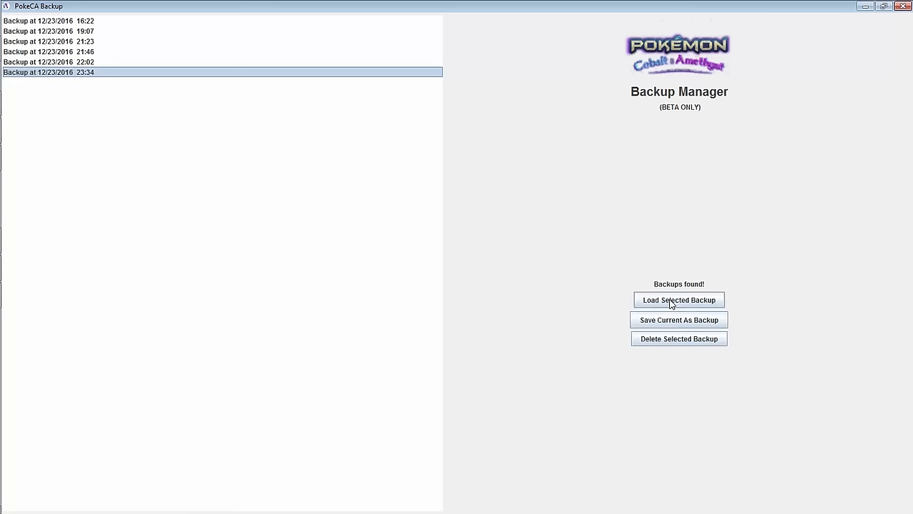